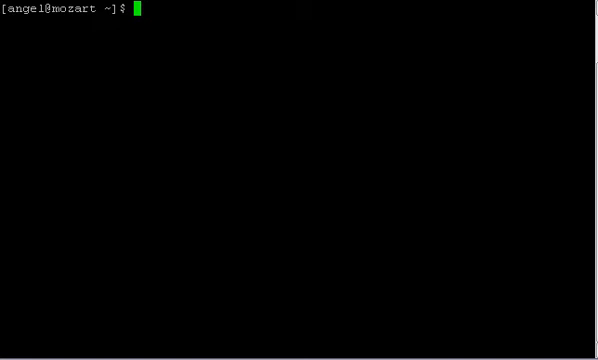
# - Print the working directory /home/angel with pwd, then list the home folder
pyautogui.write('pwd')
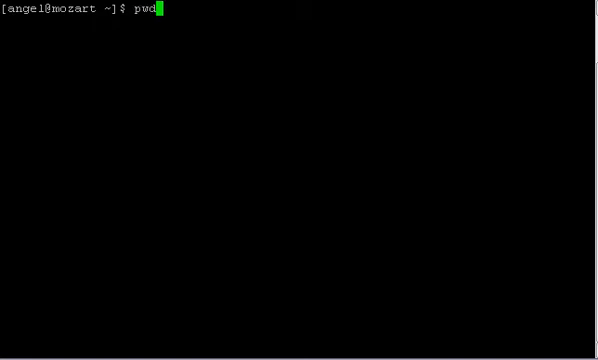
pyautogui.press('Return')
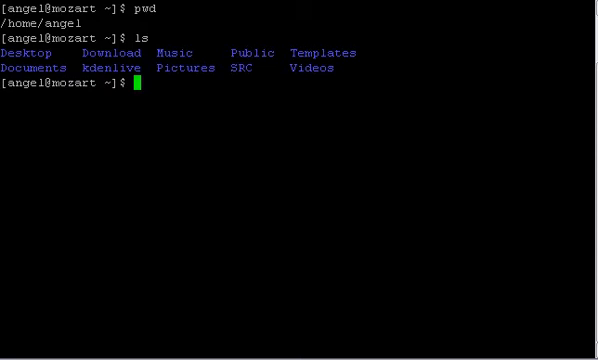
# - Run ls -l to show the home folder with permissions, owners, sizes and dates
pyautogui.write('ls')
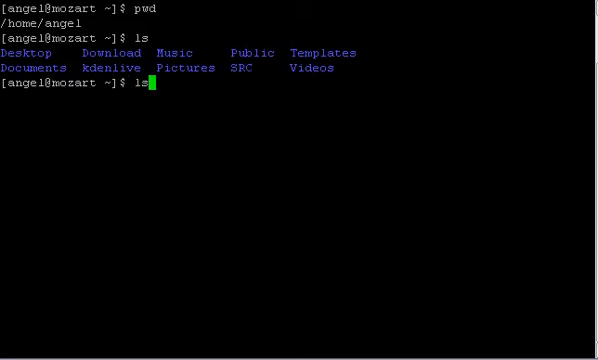
pyautogui.write('-l')
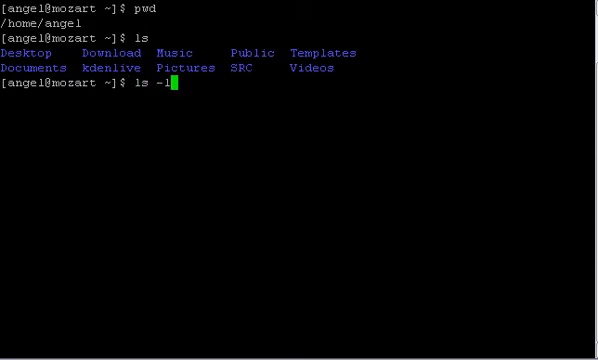
pyautogui.press('Return')
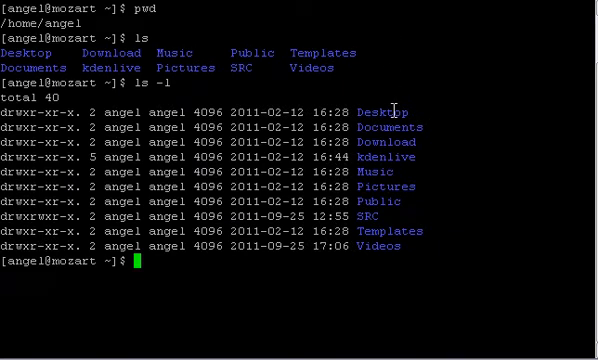
pyautogui.moveTo(396, 144)
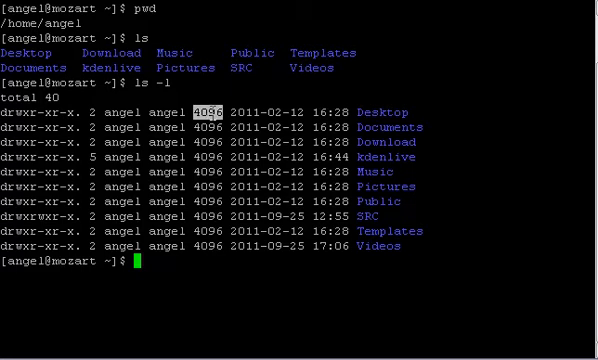
pyautogui.moveTo(248, 108)
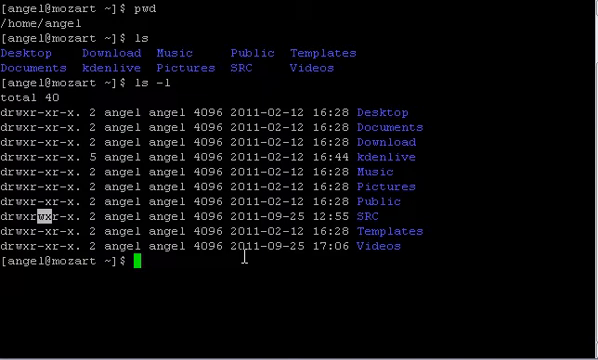
# - Change into SRC, confirm its path with pwd, and list hello and hello.c
pyautogui.write('cd')
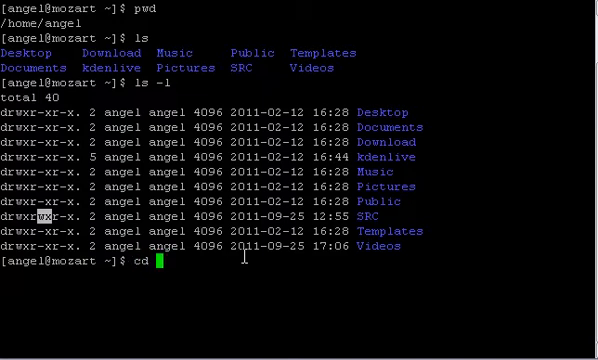
pyautogui.write('SRC')
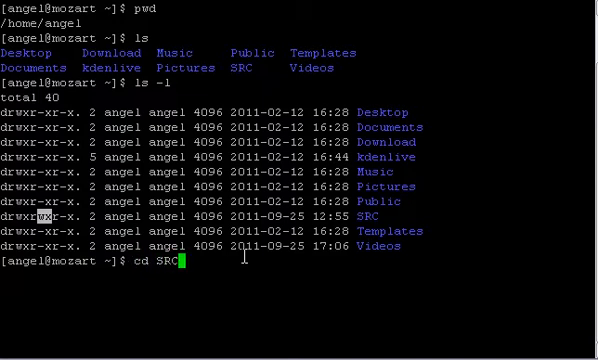
pyautogui.press('Return')
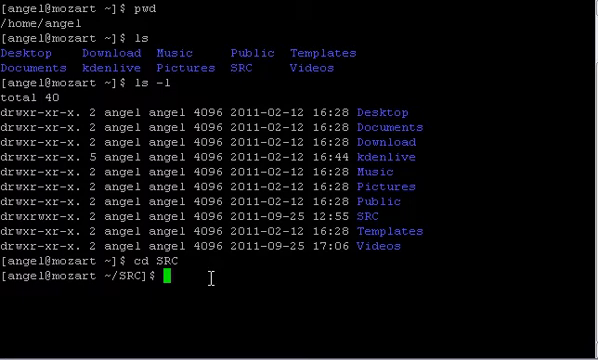
pyautogui.write('pwd')
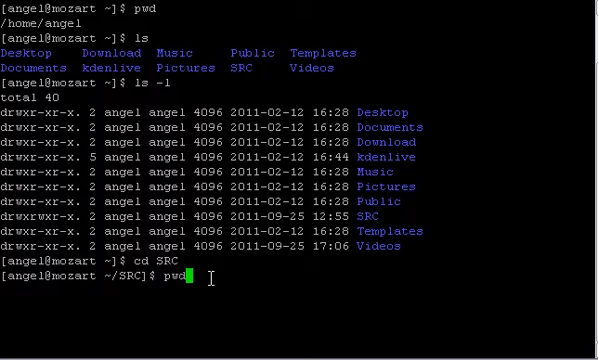
pyautogui.press('Return')
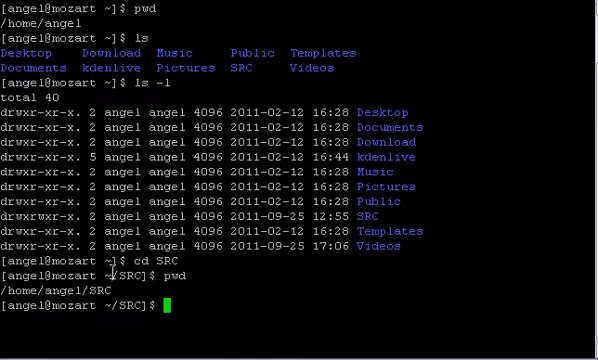
pyautogui.moveTo(180, 246)
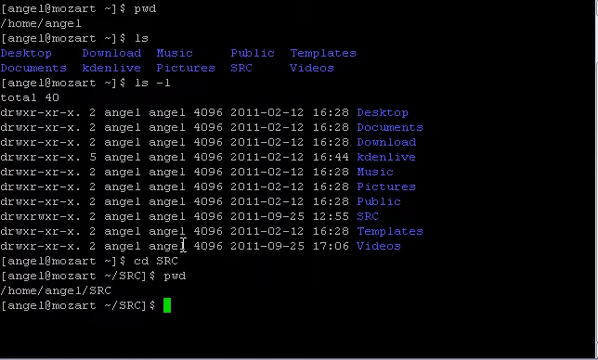
pyautogui.write('ls')
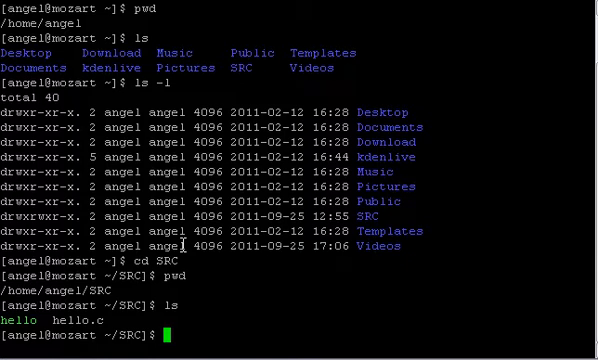
# - Show hello and hello.c in long format, then list the current directory with ls
pyautogui.write('ls -1')
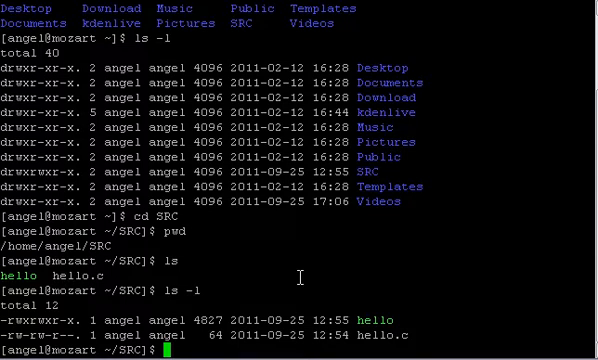
pyautogui.write('ls .')
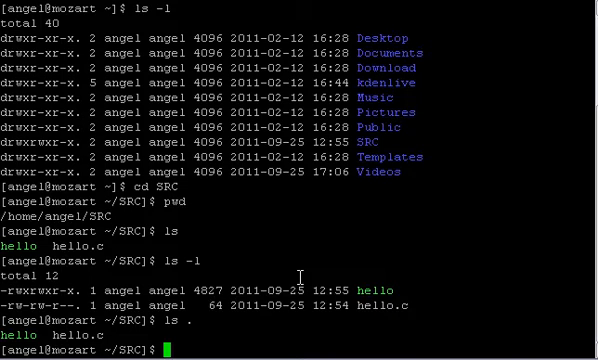
# - List the parent home folder with ls .., then list SRC again showing hello and hello.c
pyautogui.write('ls')
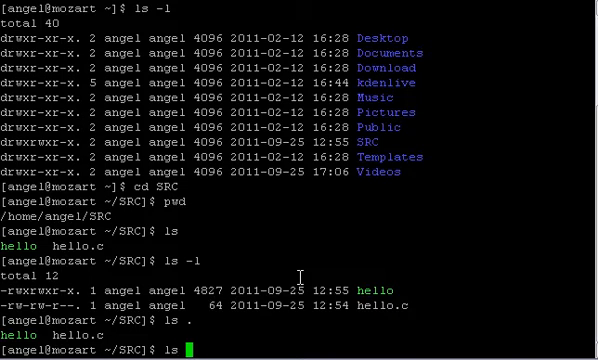
pyautogui.press('Return')
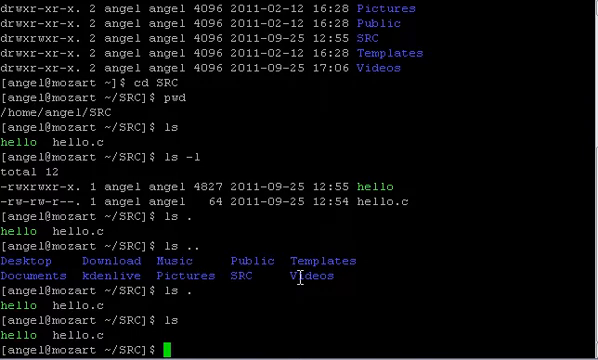
pyautogui.write('cd')
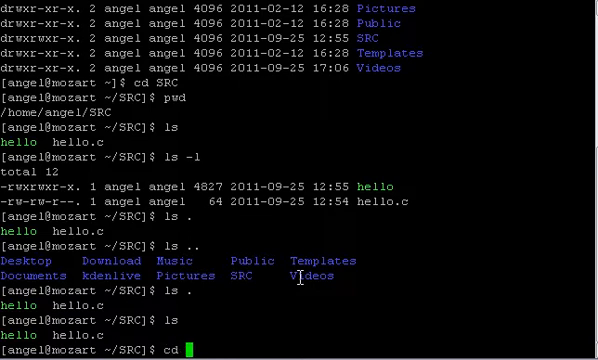
# - Move up to /home/angel and confirm it, then change to the root directory /
pyautogui.write('..')
pyautogui.write('pwd')
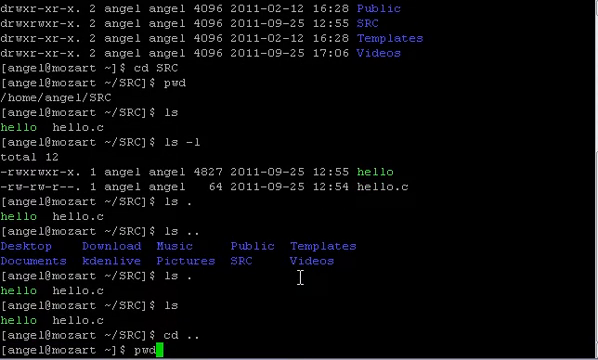
pyautogui.press('Return')
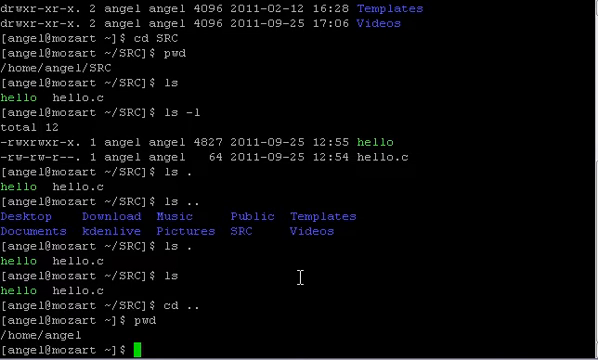
pyautogui.write('cd')
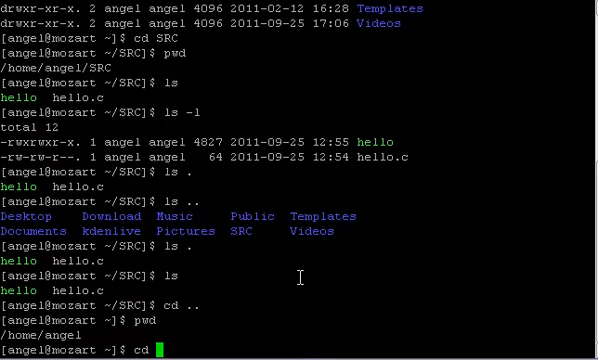
pyautogui.write('/')
pyautogui.write('pwd')
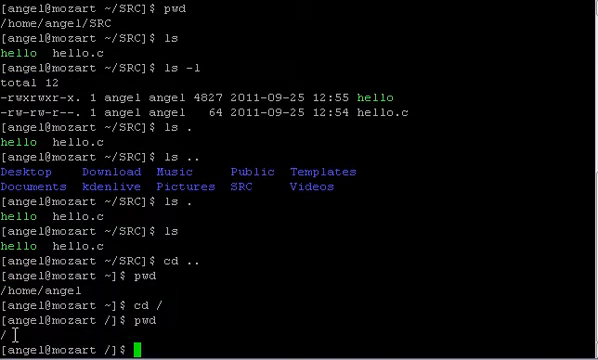
# - List the root directory (bin, etc, home, usr), then cd back home and confirm /home/angel
pyautogui.write('ls')
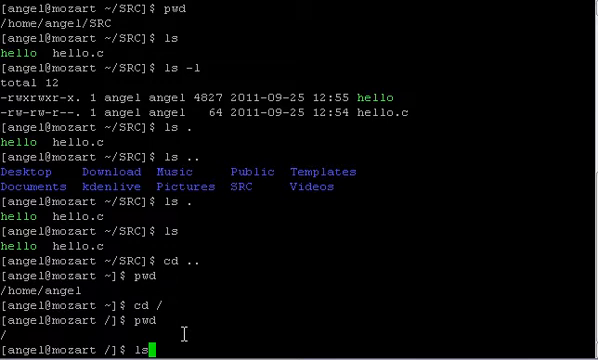
pyautogui.press('Return')
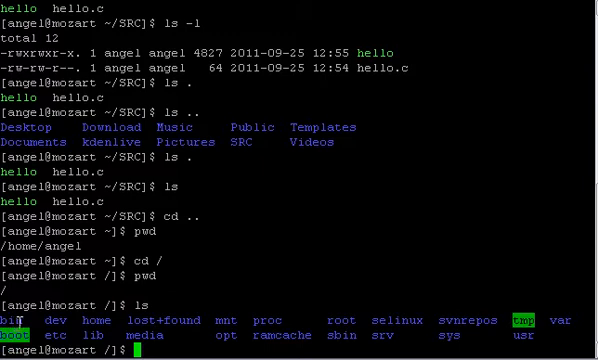
pyautogui.moveTo(324, 324)
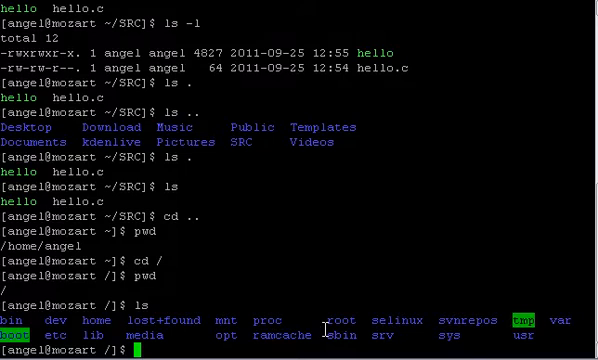
pyautogui.write('cd')
pyautogui.write('pwd')
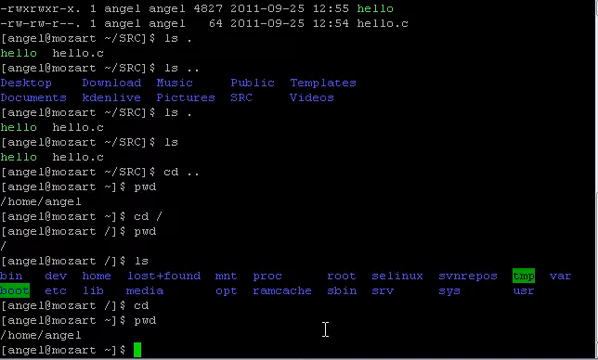
# - Run ls -l in the home folder to show Desktop, Documents, Music and Videos in long format
pyautogui.write('ls -')
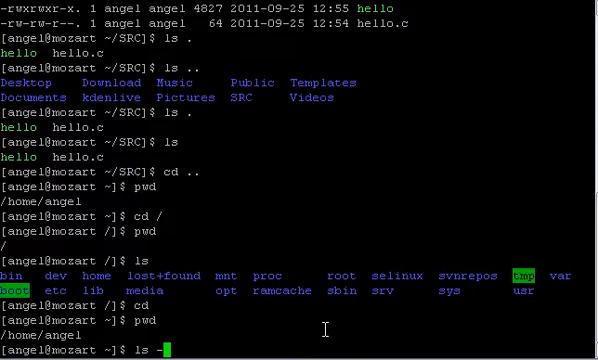
pyautogui.press('Return')
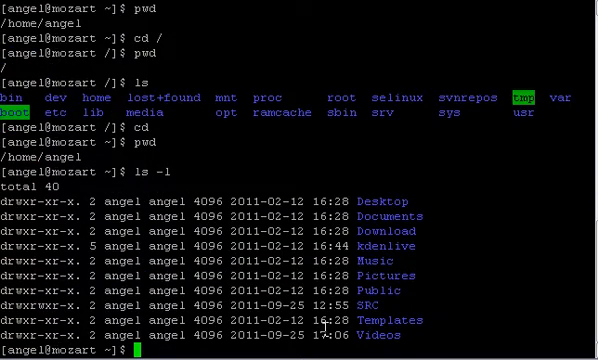